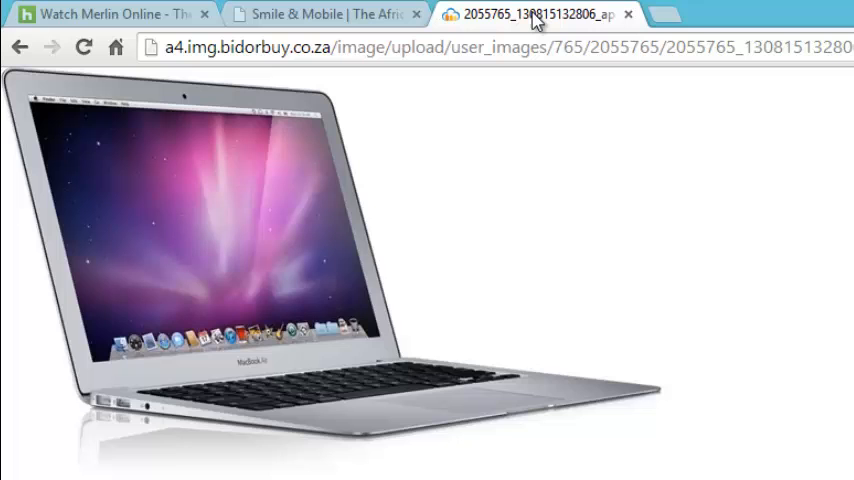
Step: View the MacBook Air photo, then open Hardware and Sound in Control Panel
{"action": "left_click", "coordinate": [320, 14]}
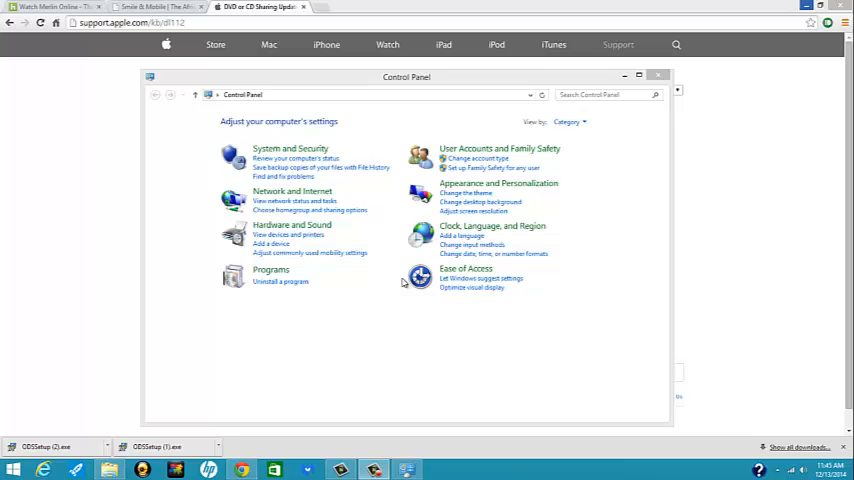
{"action": "left_click", "coordinate": [291, 224]}
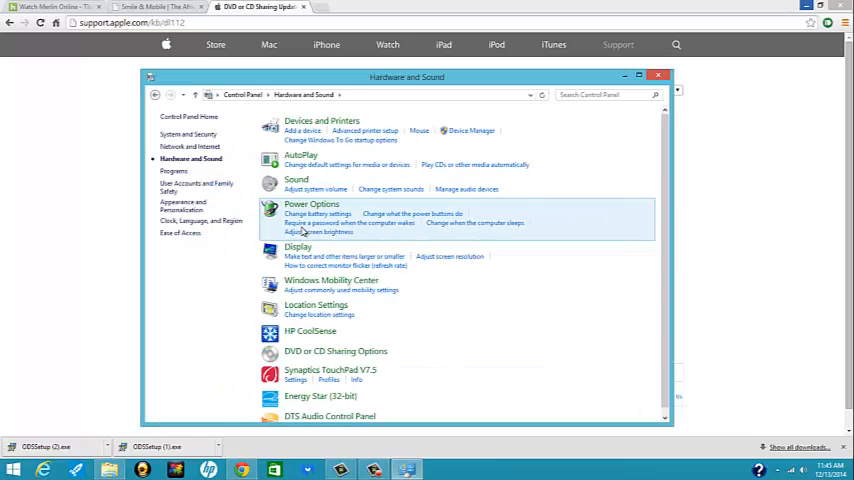
{"action": "mouse_move", "coordinate": [335, 351]}
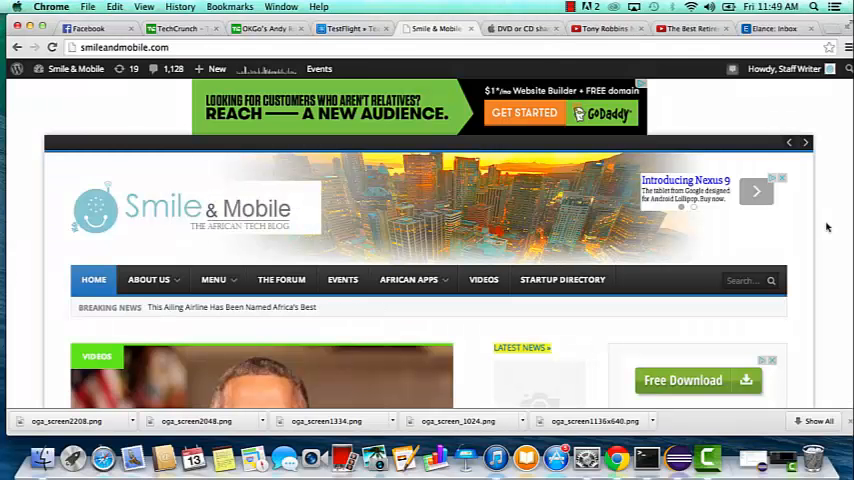
{"action": "mouse_move", "coordinate": [48, 455]}
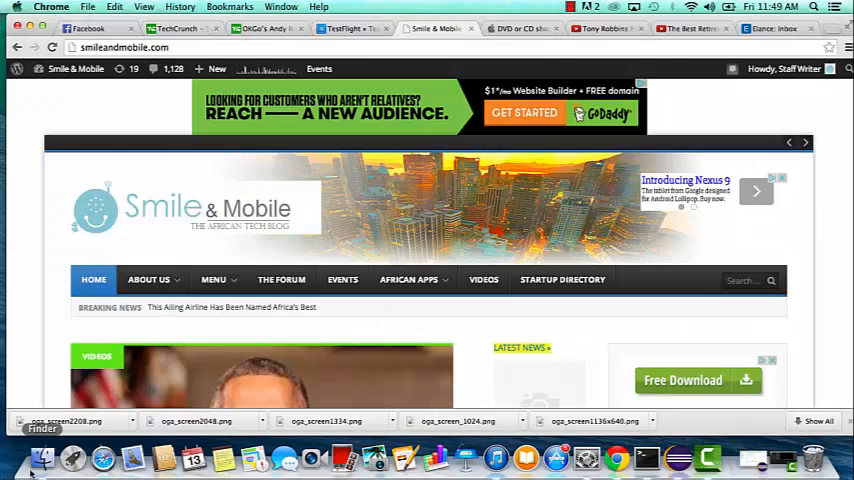
Step: Open a Finder window showing All My Files from the Dock
{"action": "left_click", "coordinate": [41, 454]}
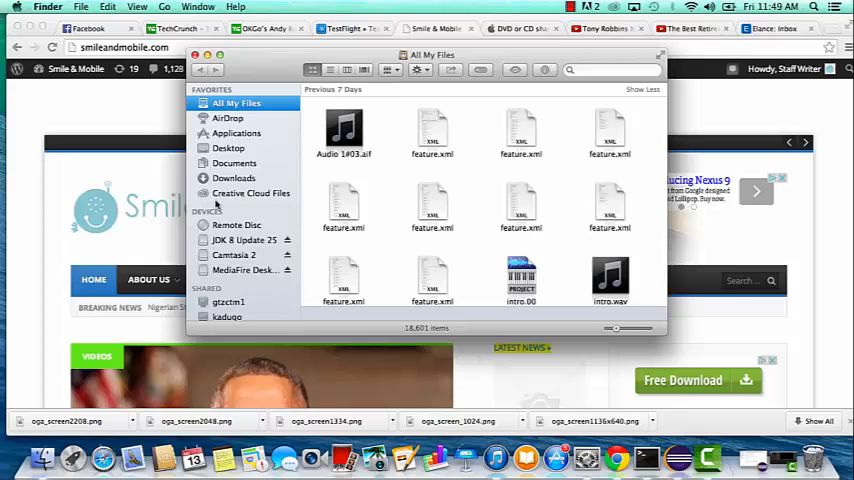
Step: Select Remote Disc in the sidebar and connect to the computer kadugo
{"action": "left_click", "coordinate": [237, 224]}
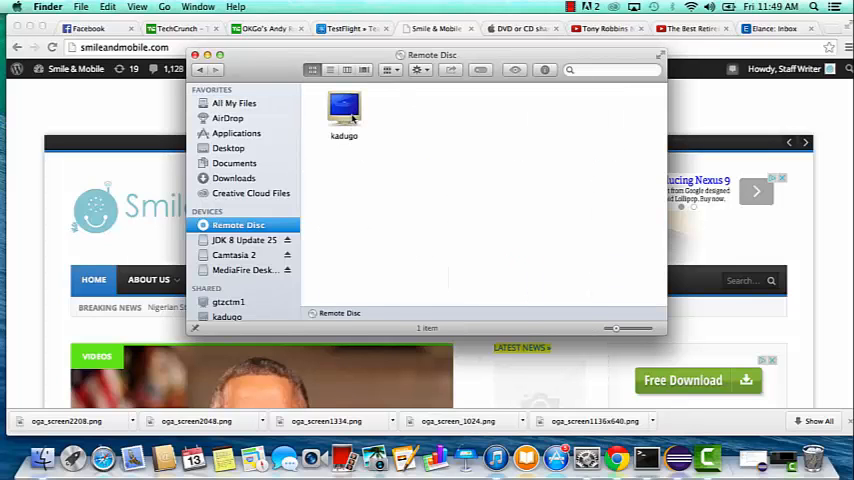
{"action": "double_click", "coordinate": [344, 108]}
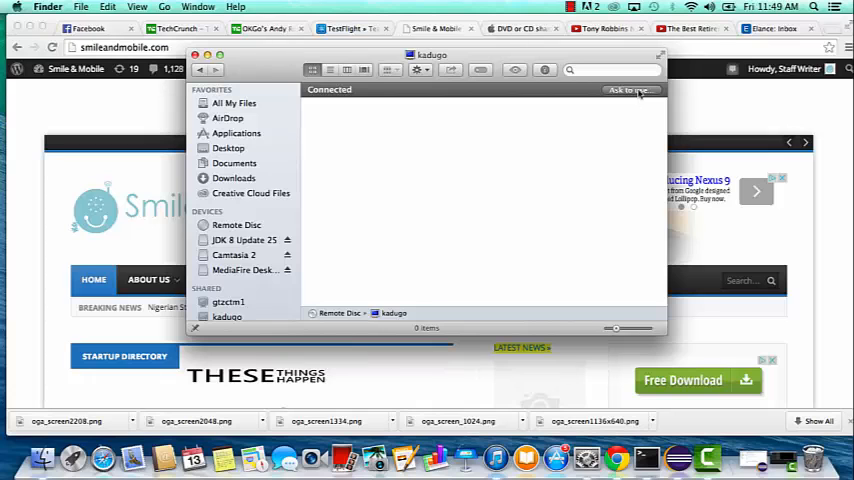